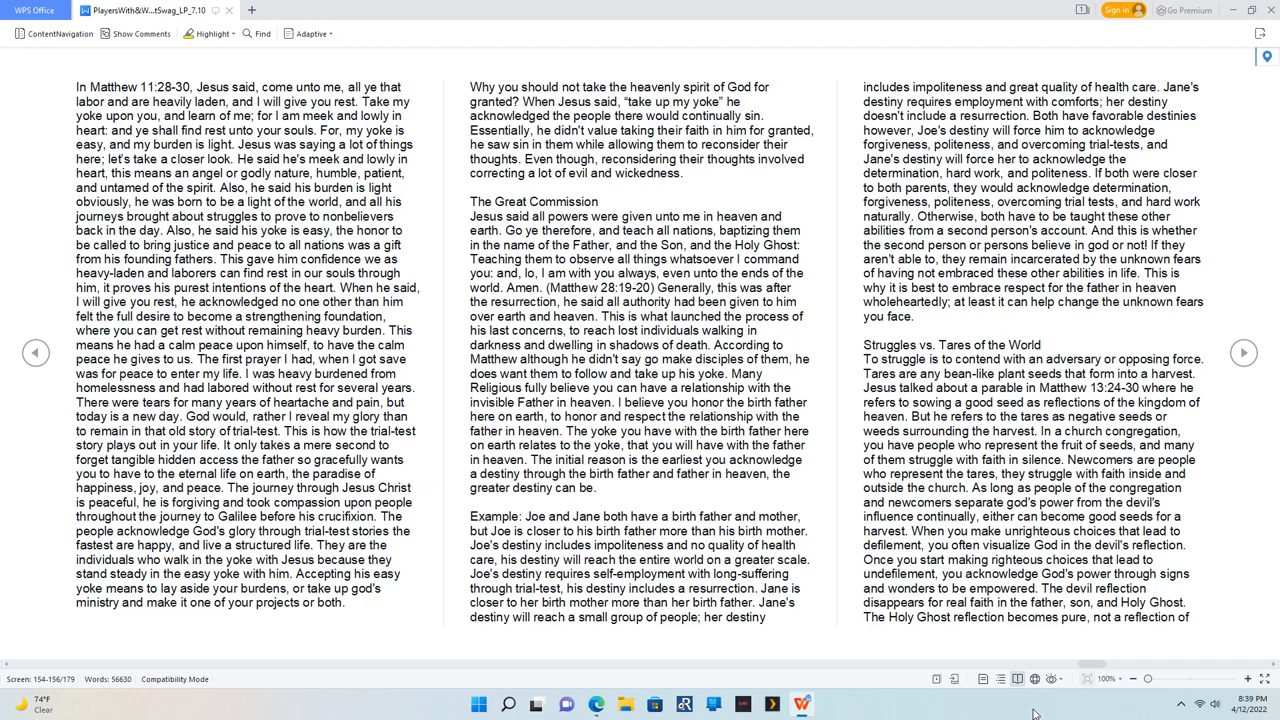
pyautogui.scroll(-3)
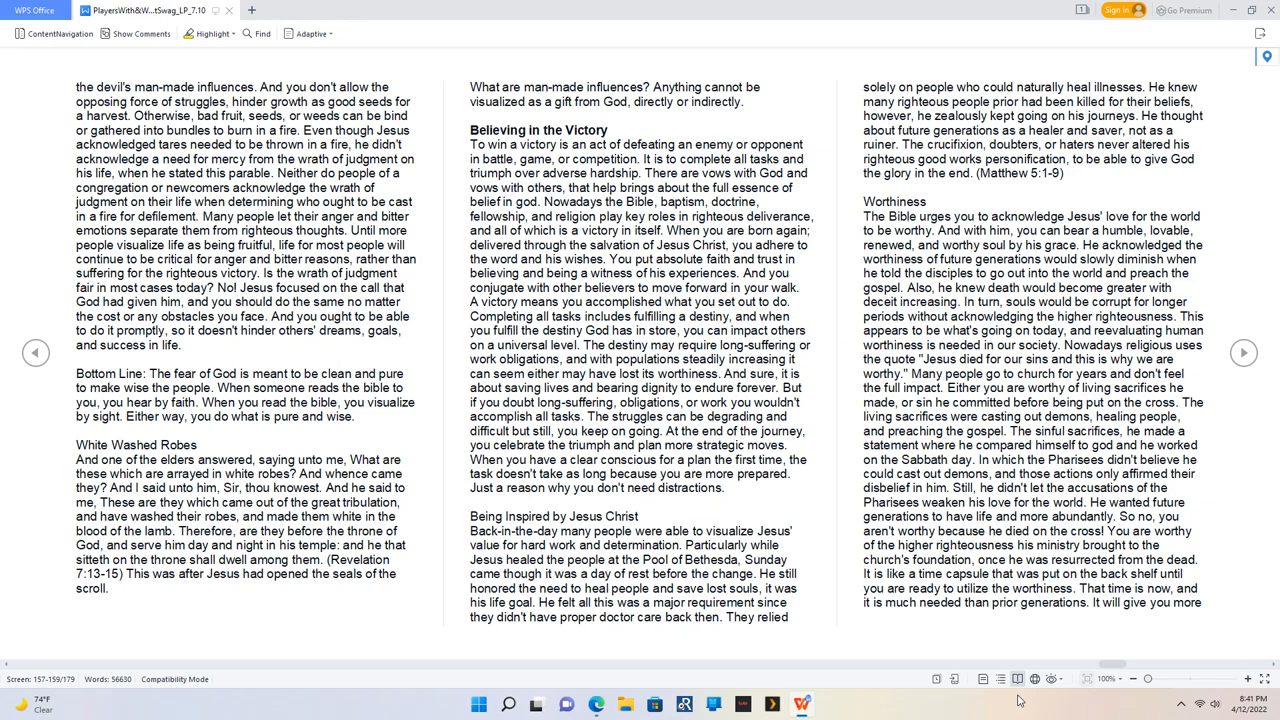
pyautogui.scroll(-3)
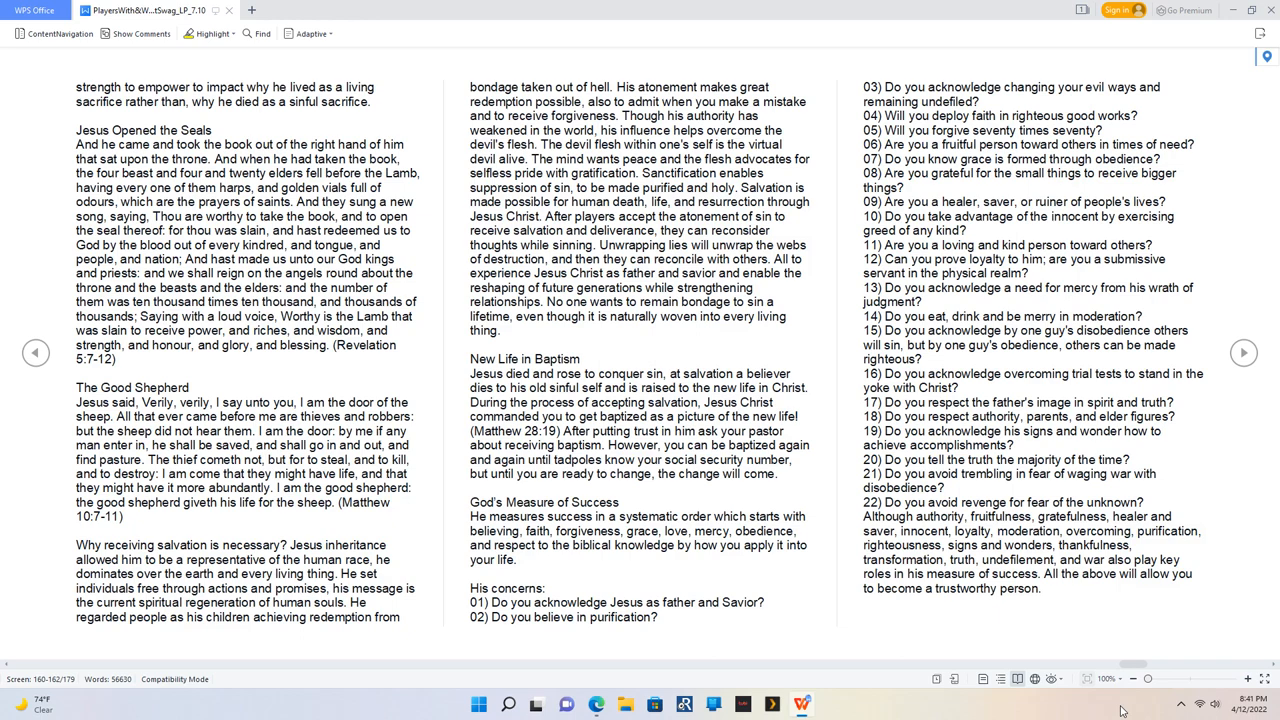
pyautogui.scroll(-3)
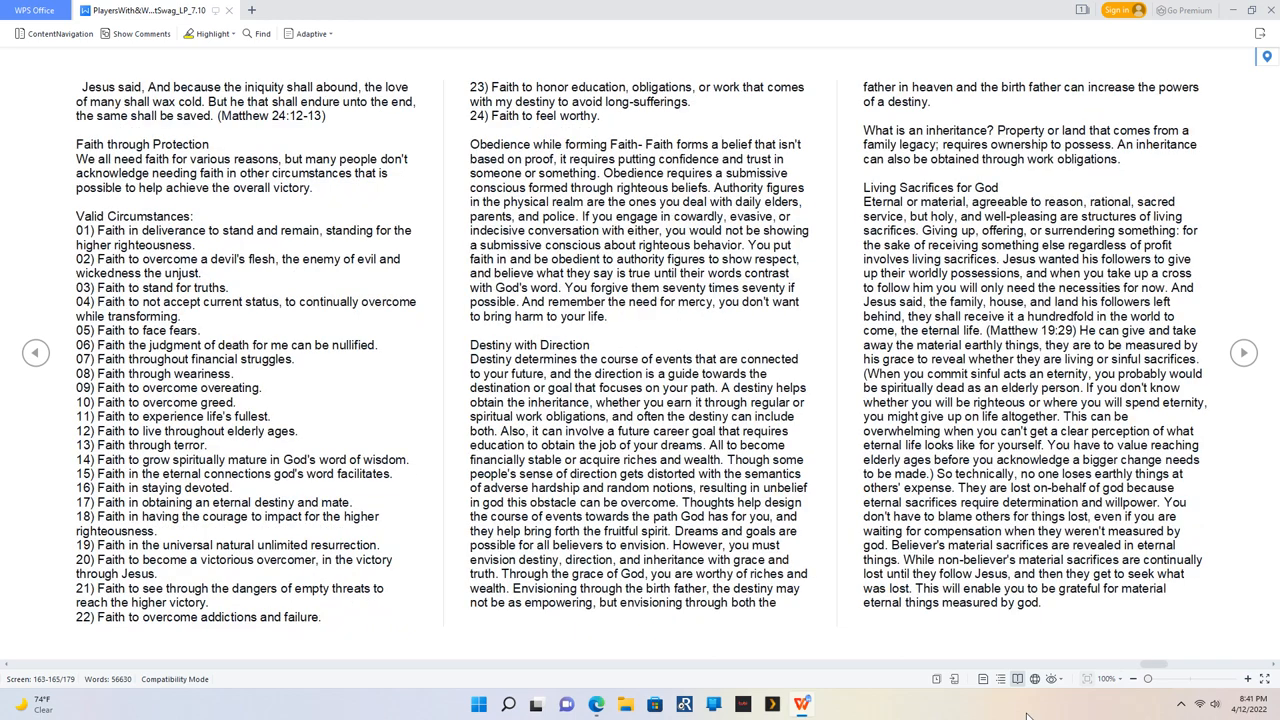